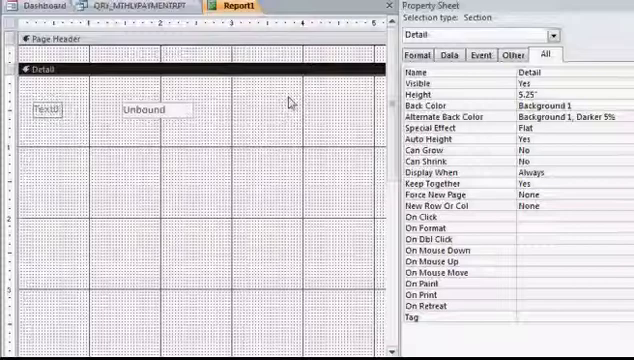
# Step: Attempt Create > Report on the monthly payment query while it is still open in Design view
pyautogui.click(160, 106)
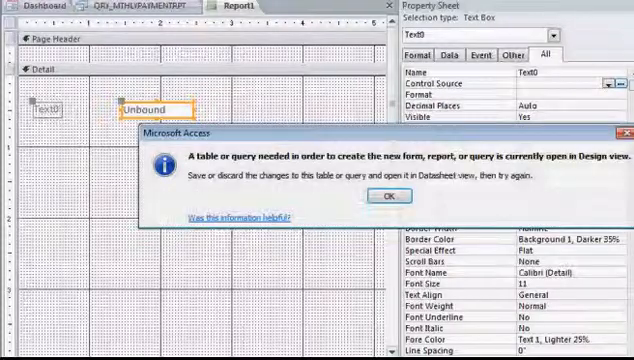
# Step: Dismiss the warning, build the report on QRY_MTHLYPAYMENTRPT, remove its header title and preview it in Report View
pyautogui.click(382, 198)
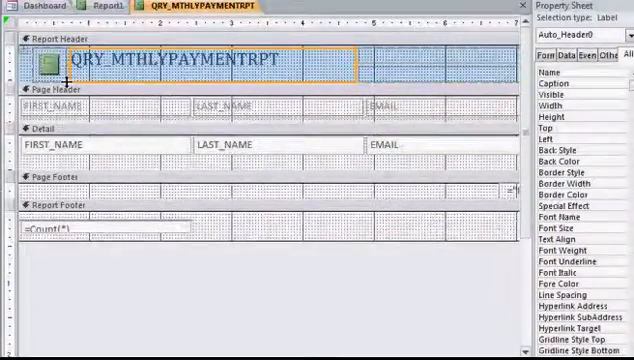
pyautogui.click(52, 66)
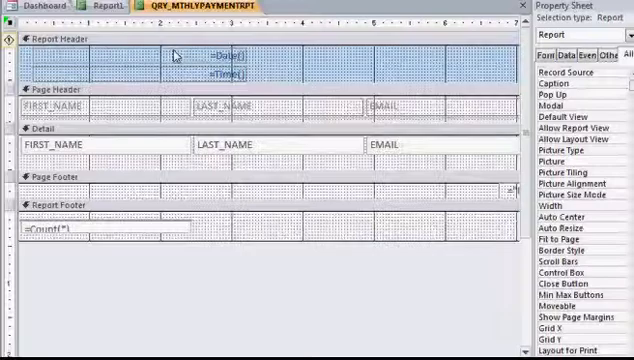
pyautogui.click(218, 66)
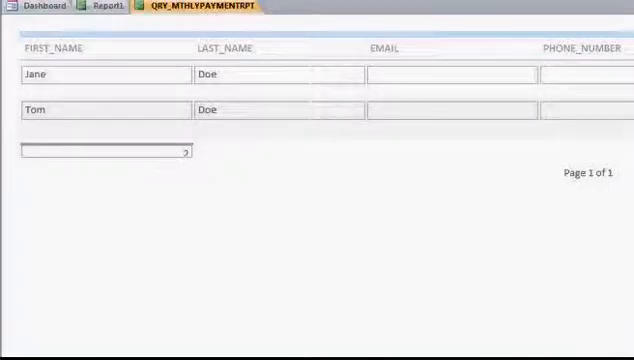
# Step: Save the report as RPT_MTHLYPAYMENTRPT, close the report tabs and discard the blank Report1
pyautogui.hscroll(3)
pyautogui.write('RPT_MTHLYPAYMENTRPT')
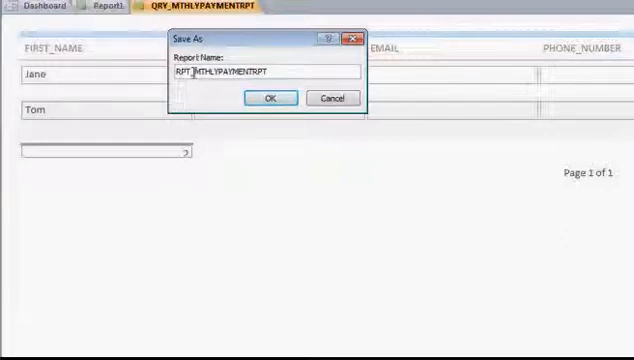
pyautogui.click(268, 98)
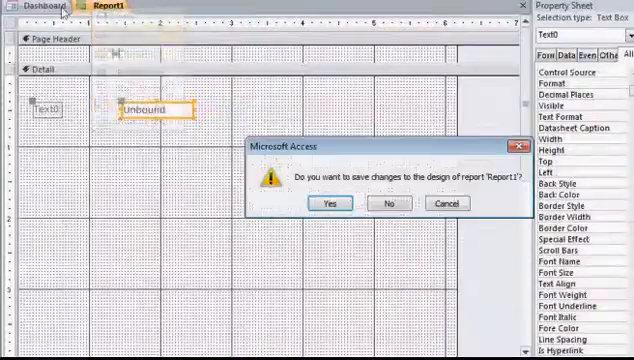
pyautogui.click(326, 204)
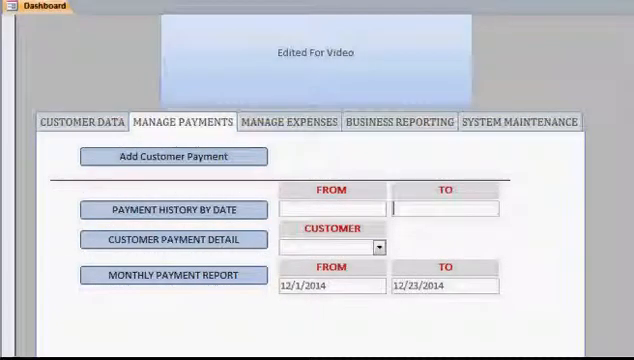
# Step: Change the button's On Click macro to OpenReport RPT_MTHLYPAYMENTRPT in Report view, Window Mode Normal
pyautogui.click(452, 204)
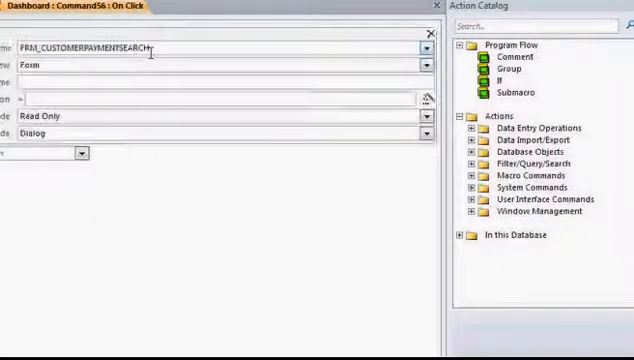
pyautogui.click(424, 48)
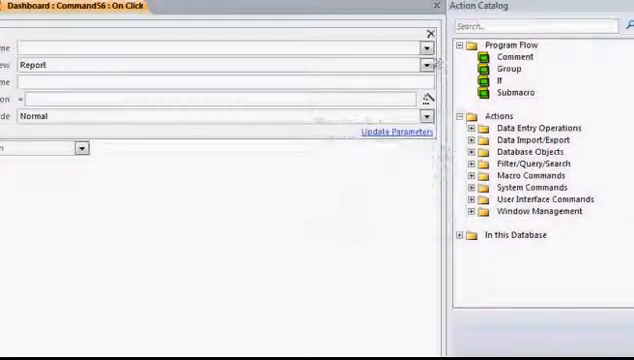
pyautogui.click(210, 50)
pyautogui.write('RPT_MTHLYPAYMENTRPT')
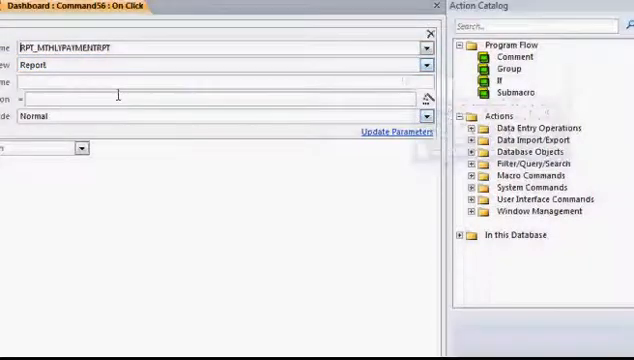
pyautogui.click(424, 116)
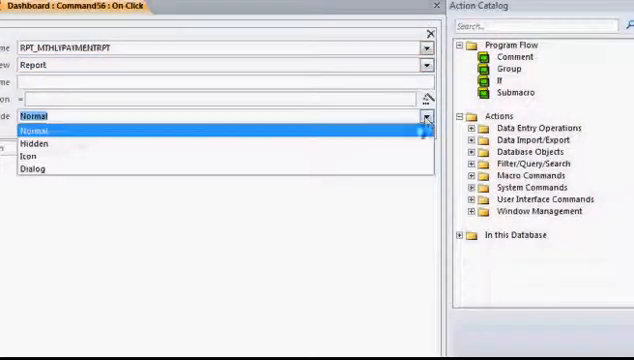
pyautogui.click(40, 170)
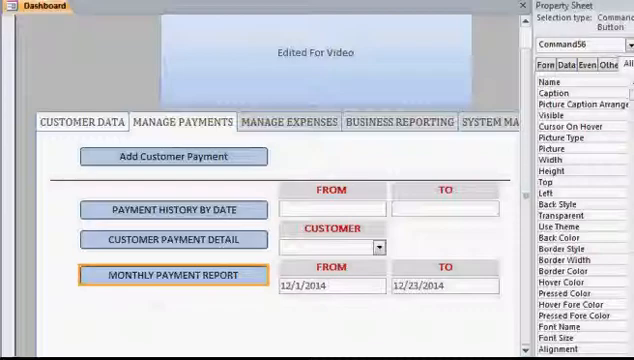
# Step: Run MONTHLY PAYMENT REPORT from the Manage Payments tab so the report lists Jane and Tom Doe
pyautogui.click(172, 274)
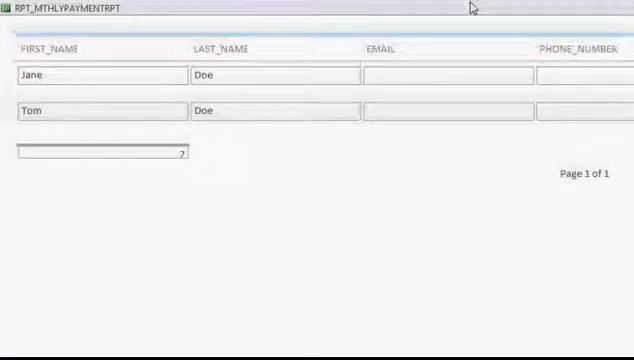